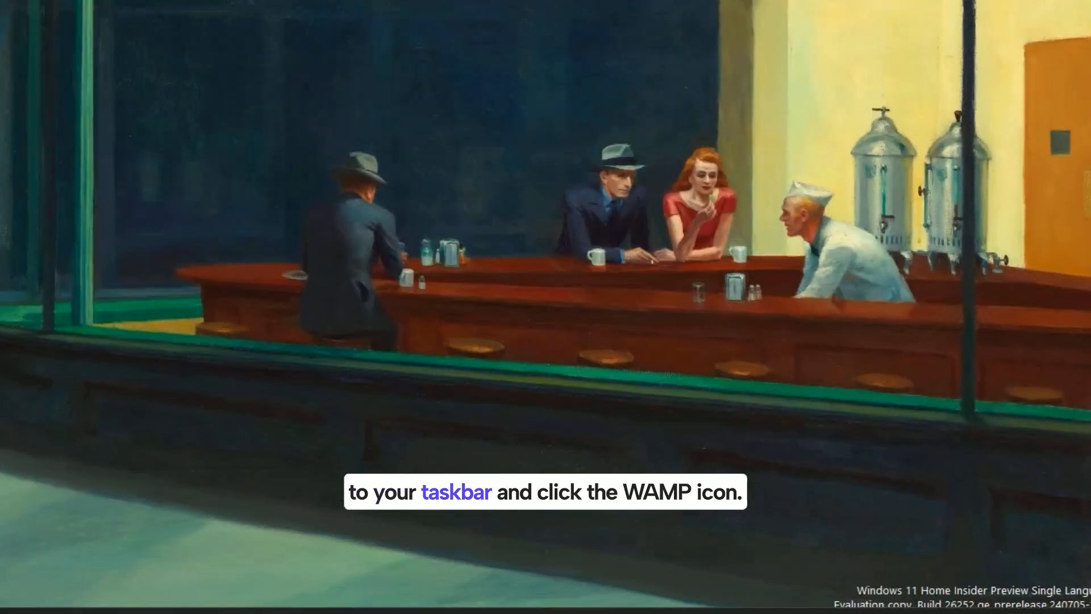
Step: Bring up the WampServer localhost homepage from the tray icon's options
{"action": "left_click", "coordinate": [797, 570]}
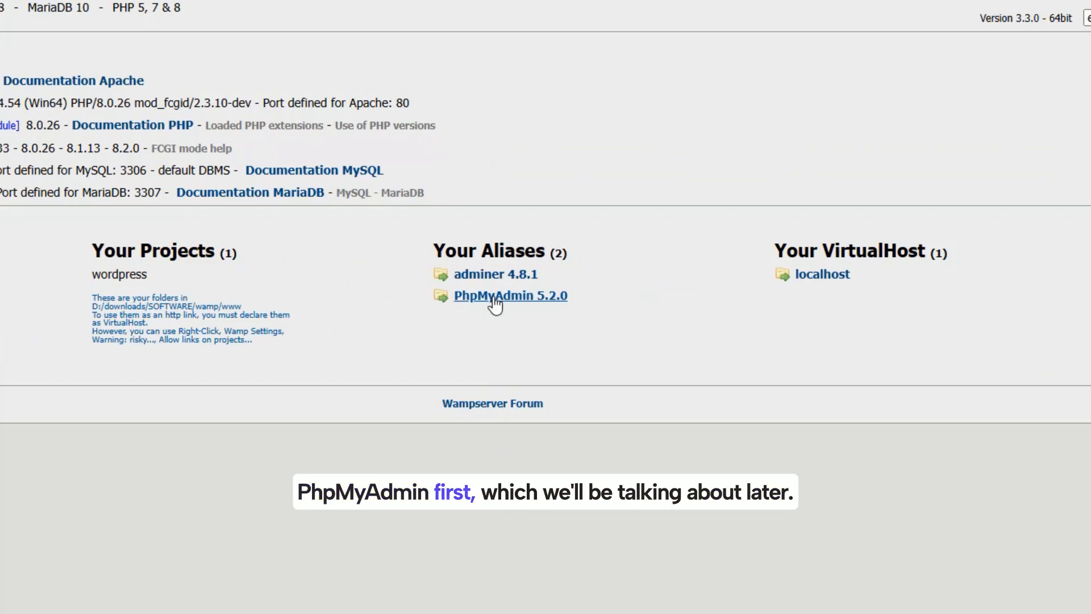
Step: Log into phpMyAdmin 5.2.0 as root with a blank password
{"action": "left_click", "coordinate": [511, 295]}
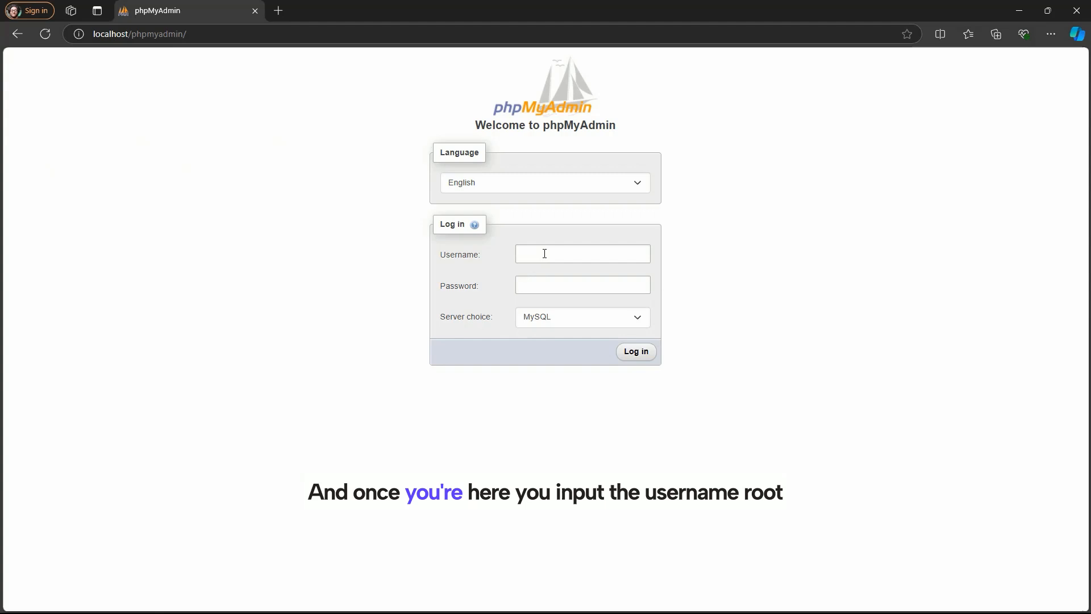
{"action": "type", "text": "root"}
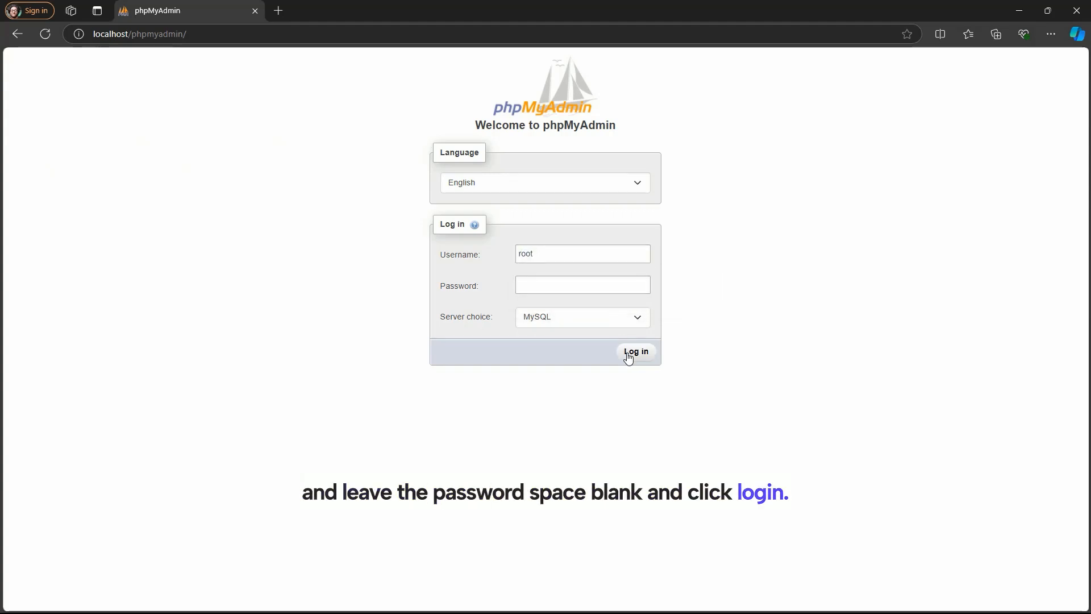
{"action": "left_click", "coordinate": [635, 351]}
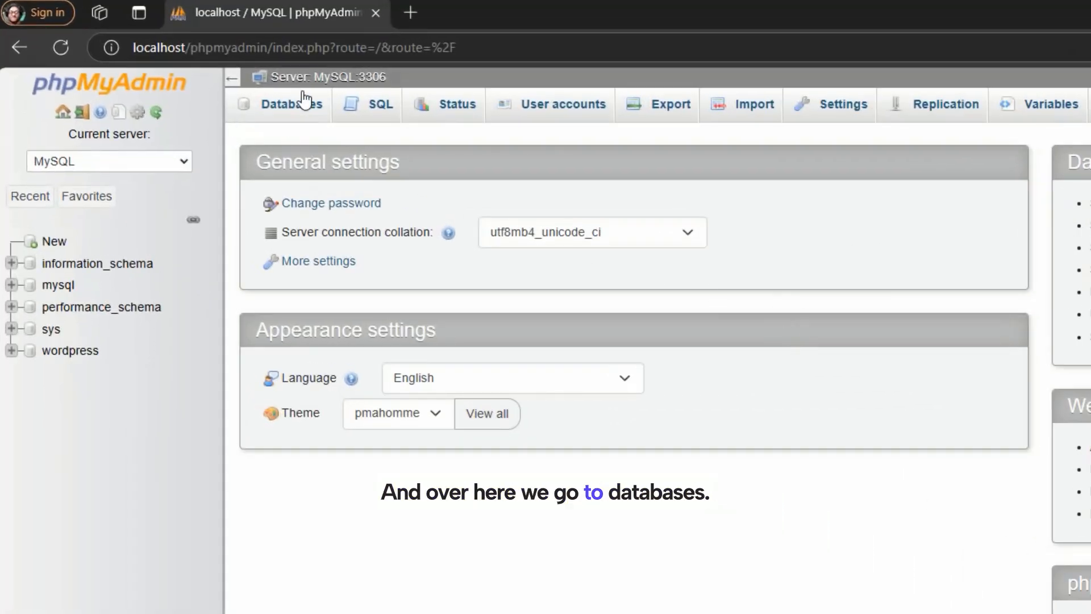
{"action": "left_click", "coordinate": [292, 105]}
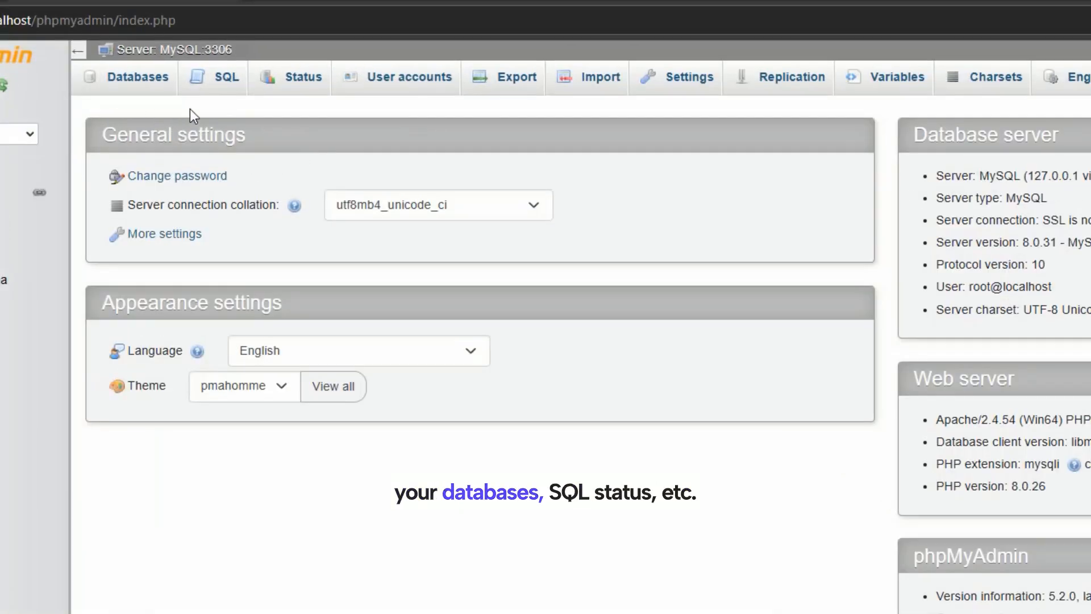
{"action": "mouse_move", "coordinate": [901, 130]}
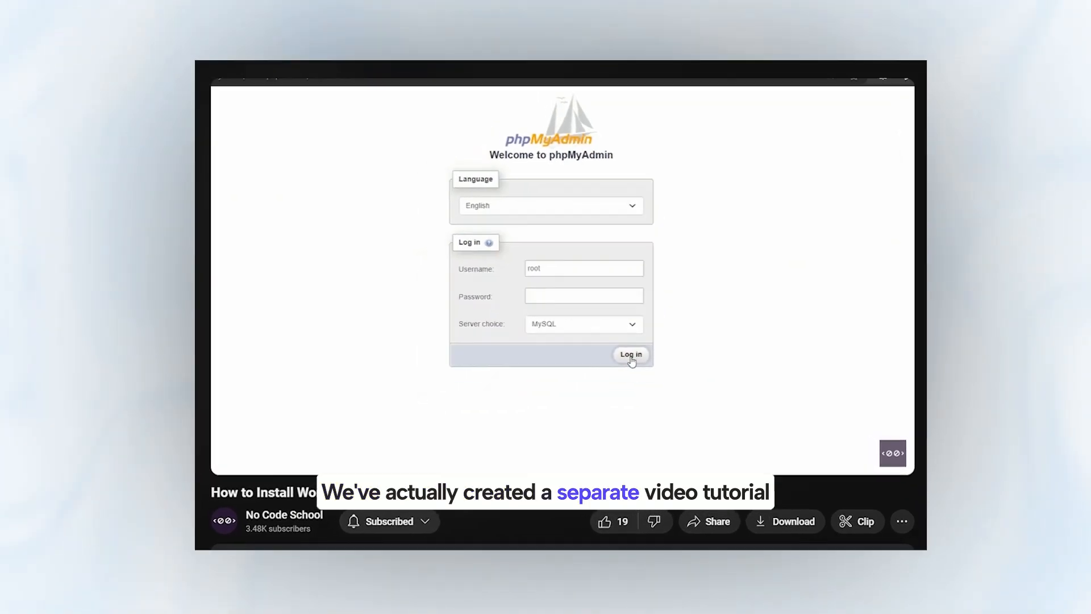
Step: Show the WordPress installation tutorial video and return to the localhost homepage
{"action": "left_click", "coordinate": [630, 354]}
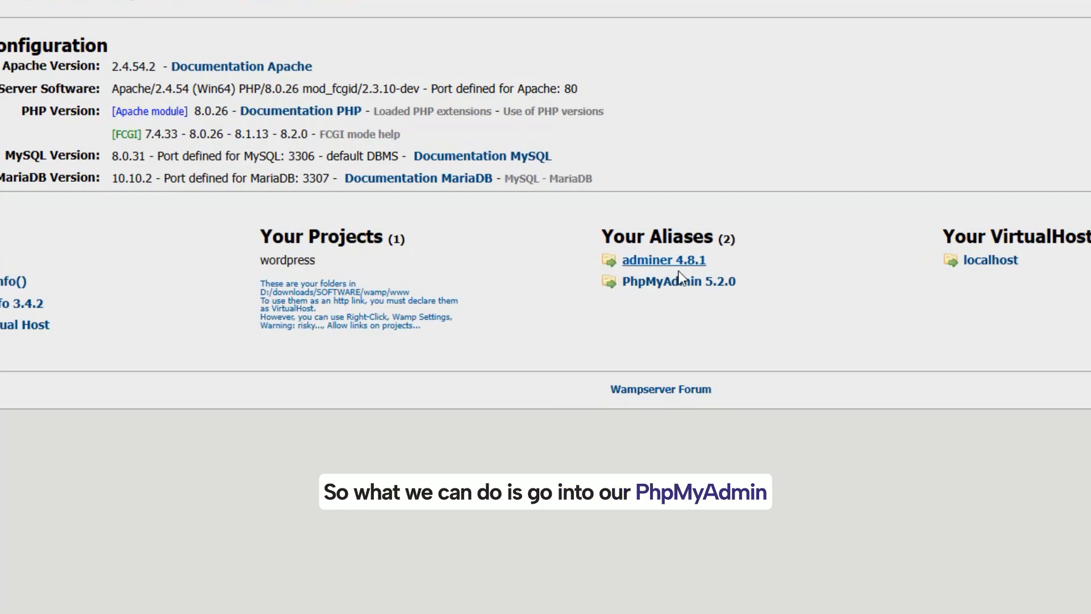
Step: View the wordpress database and its wp_ tables from the phpMyAdmin Databases list
{"action": "left_click", "coordinate": [680, 281]}
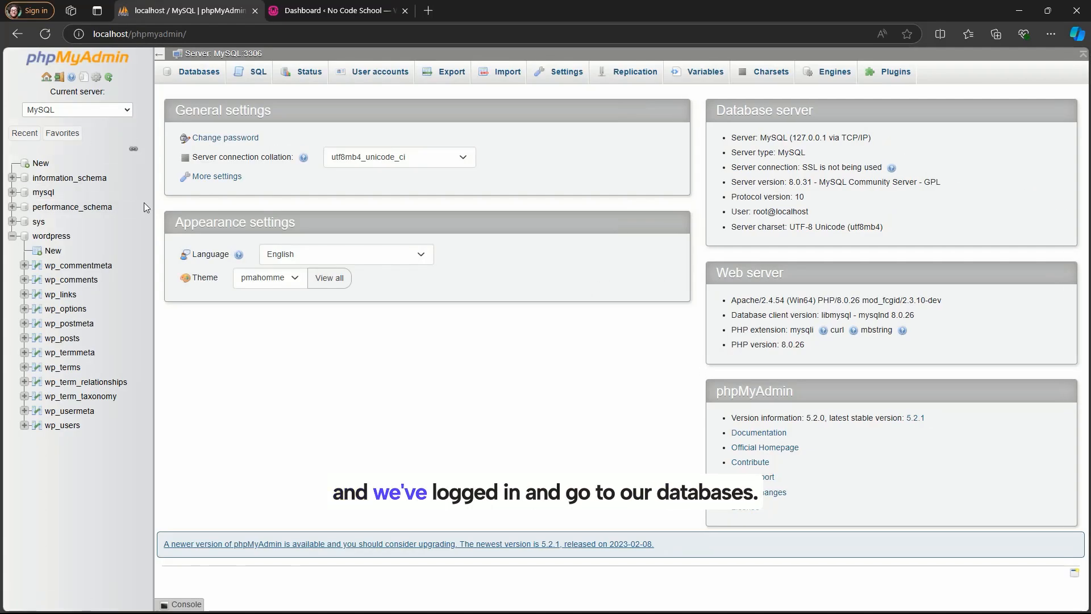
{"action": "left_click", "coordinate": [199, 72]}
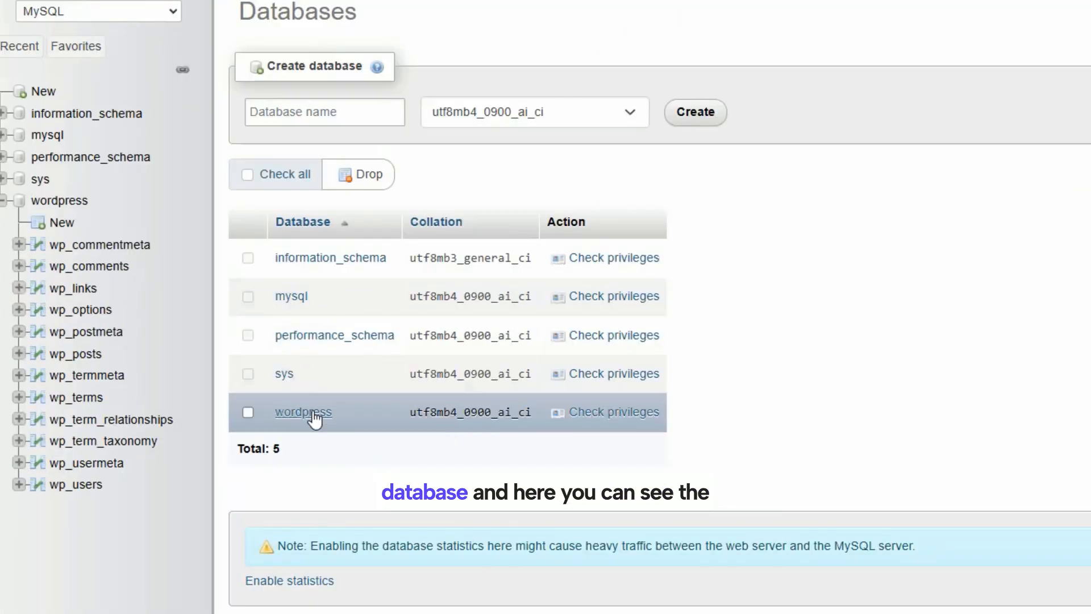
{"action": "left_click", "coordinate": [302, 411]}
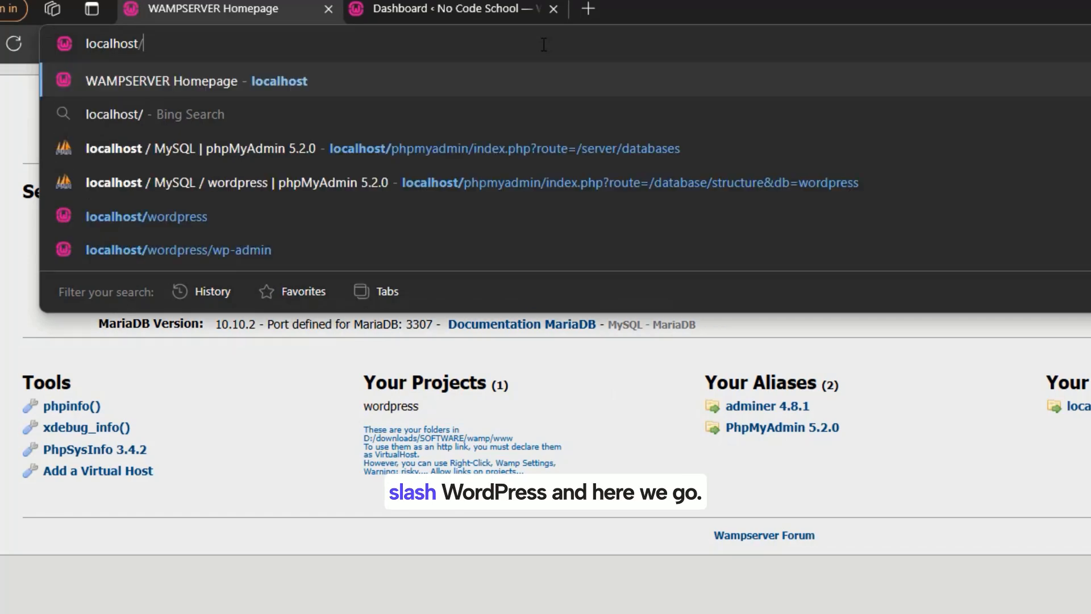
Step: Load the local site at localhost/wordpress, then return to the database manager
{"action": "type", "text": "wordress/"}
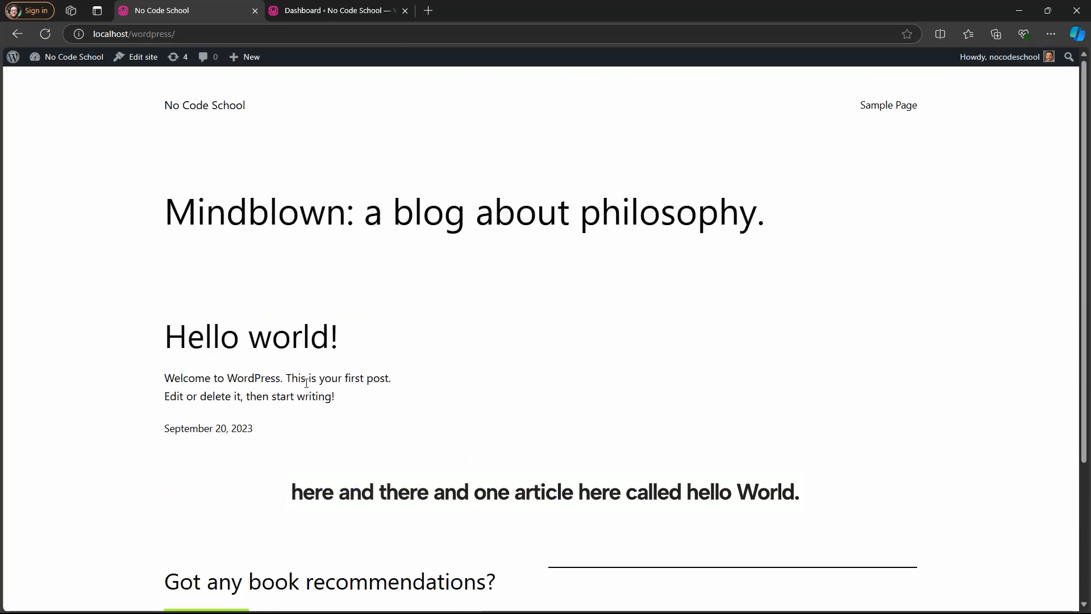
{"action": "left_click", "coordinate": [250, 337]}
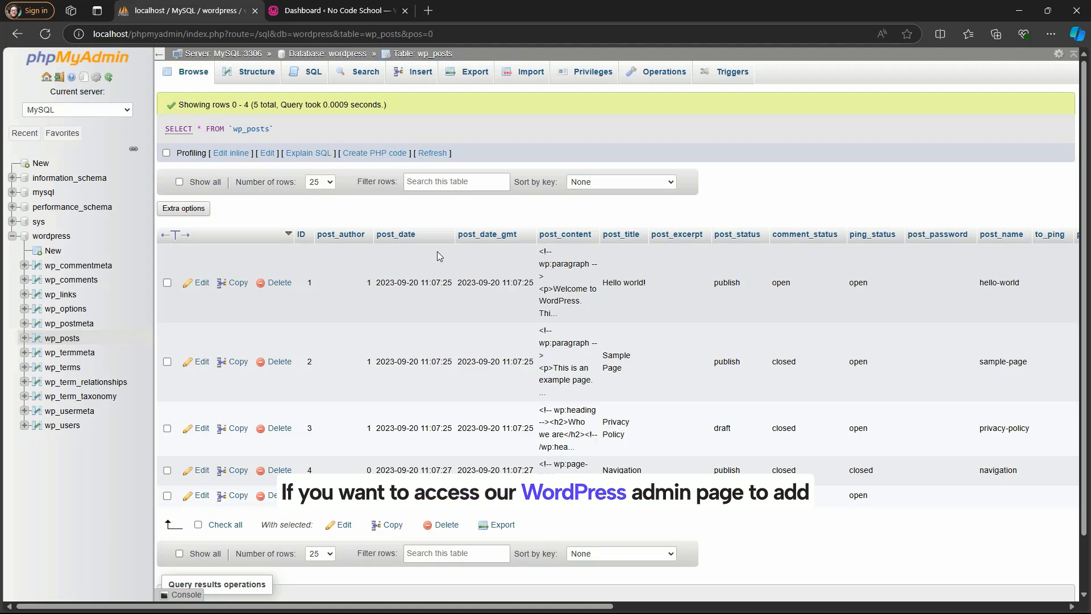
Step: Browse the wp_posts rows: Hello world!, Sample Page and Privacy Policy
{"action": "left_click", "coordinate": [337, 10]}
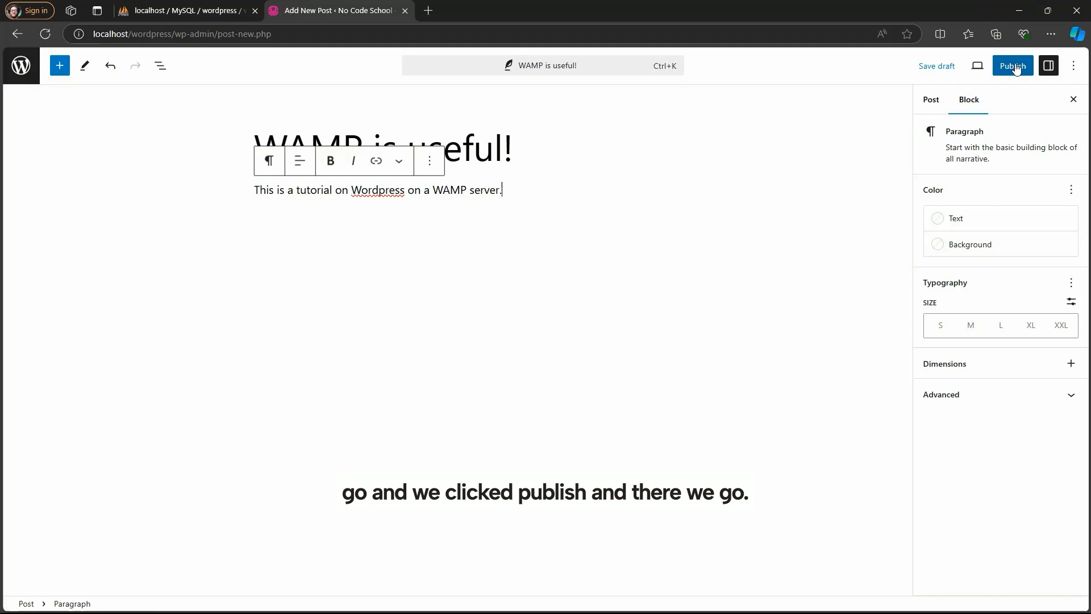
Step: Confirm publishing the 'WAMP is useful!' post so it goes live
{"action": "left_click", "coordinate": [1012, 66]}
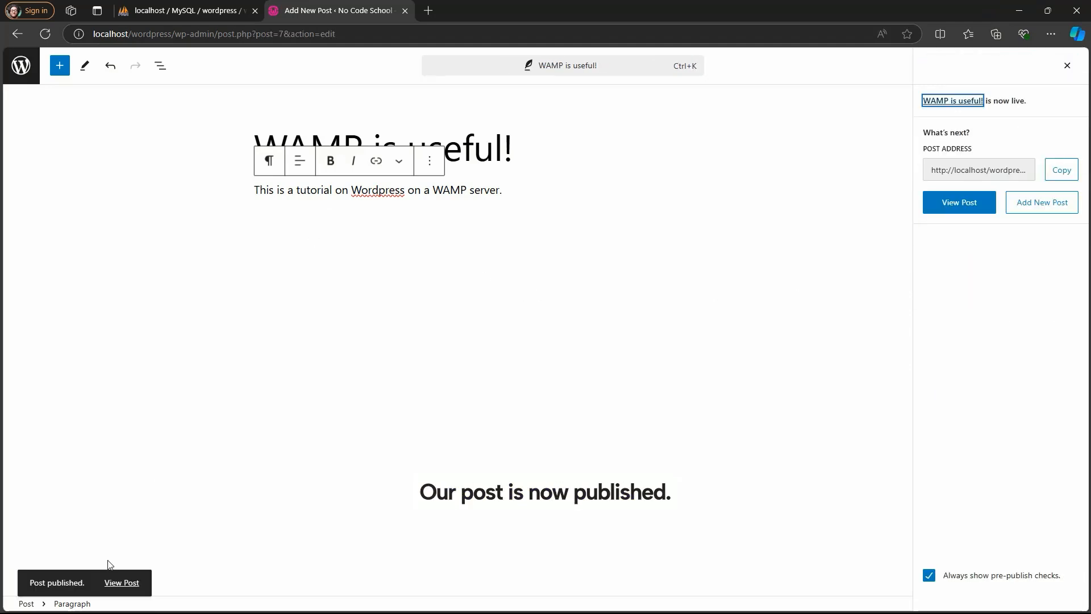